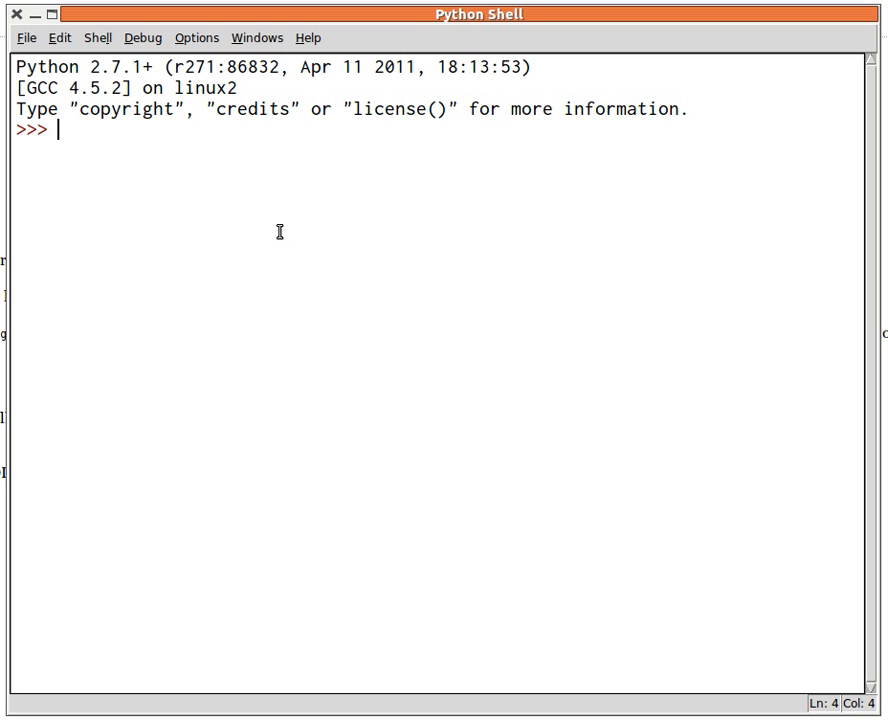
pyautogui.write('import os')
pyautogui.write('os.EX_PROTOCOL')
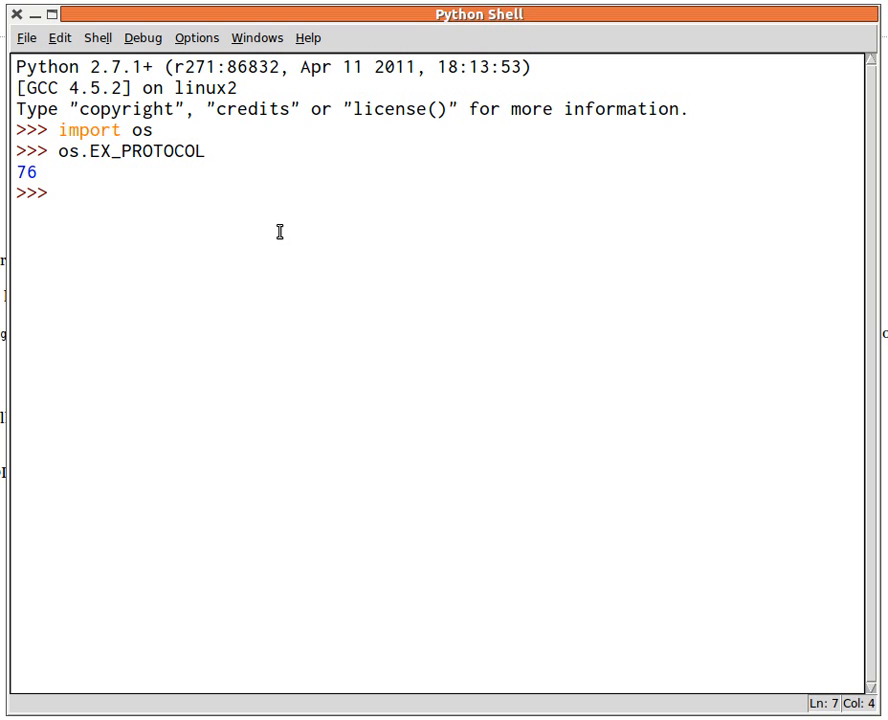
pyautogui.write('url =')
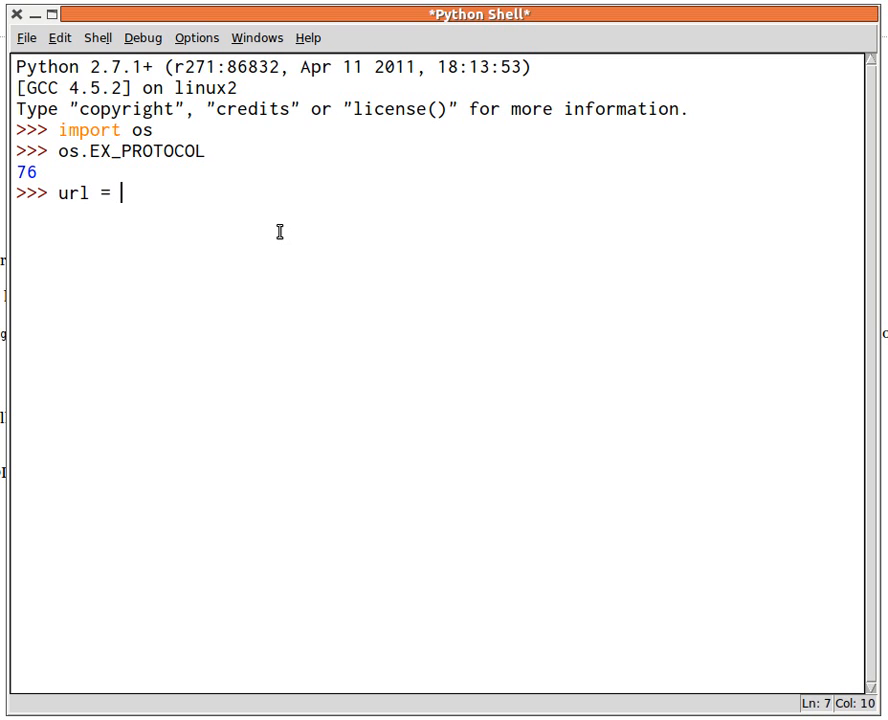
pyautogui.write('"http://bit.ly/idle-popup"')
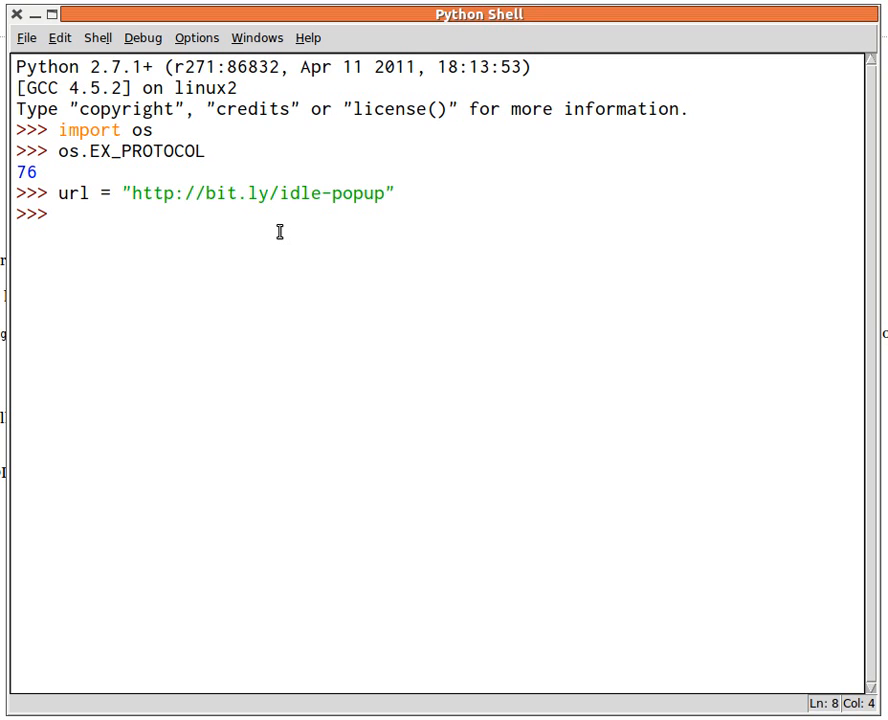
pyautogui.write('os.EX_PROTOCOL')
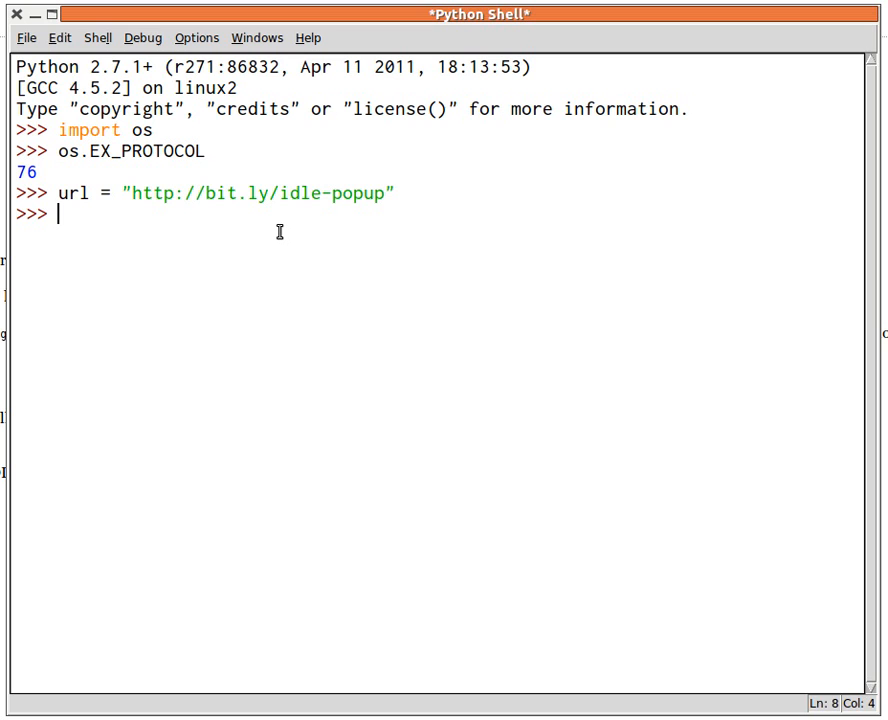
pyautogui.write('im')
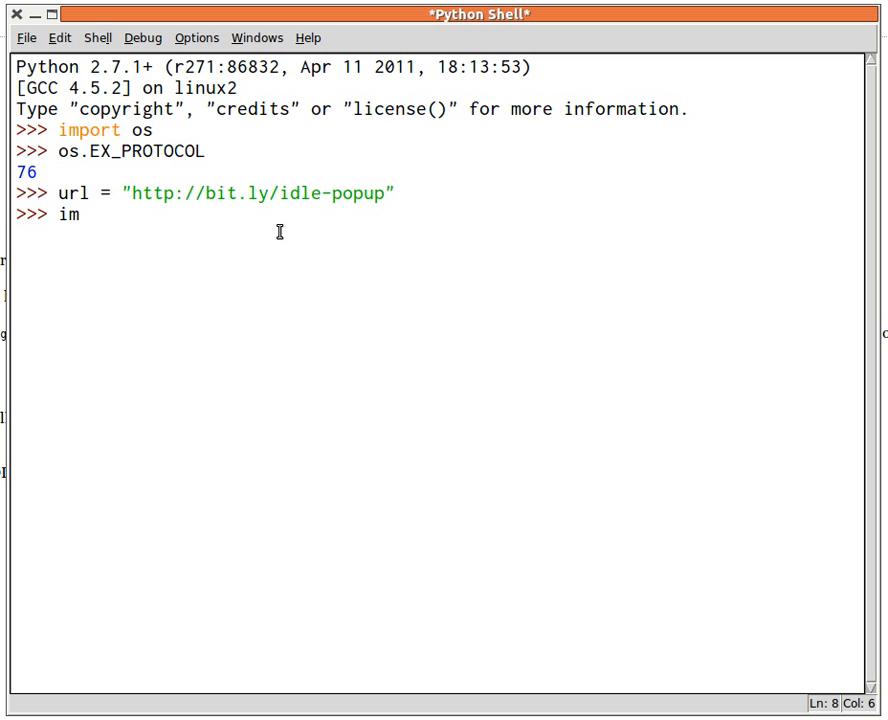
pyautogui.write('port os')
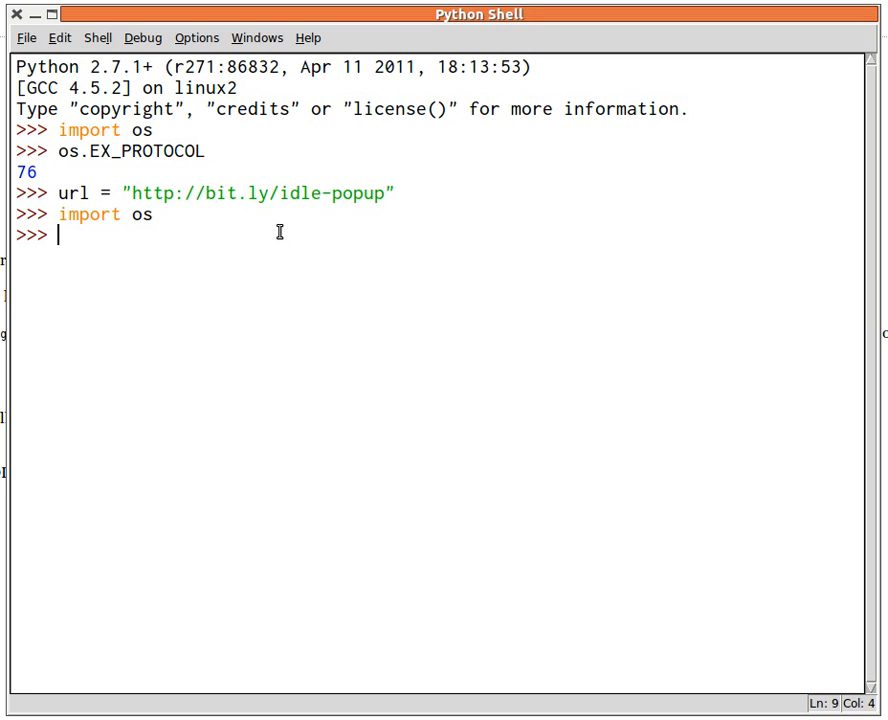
pyautogui.write('ALT-/')
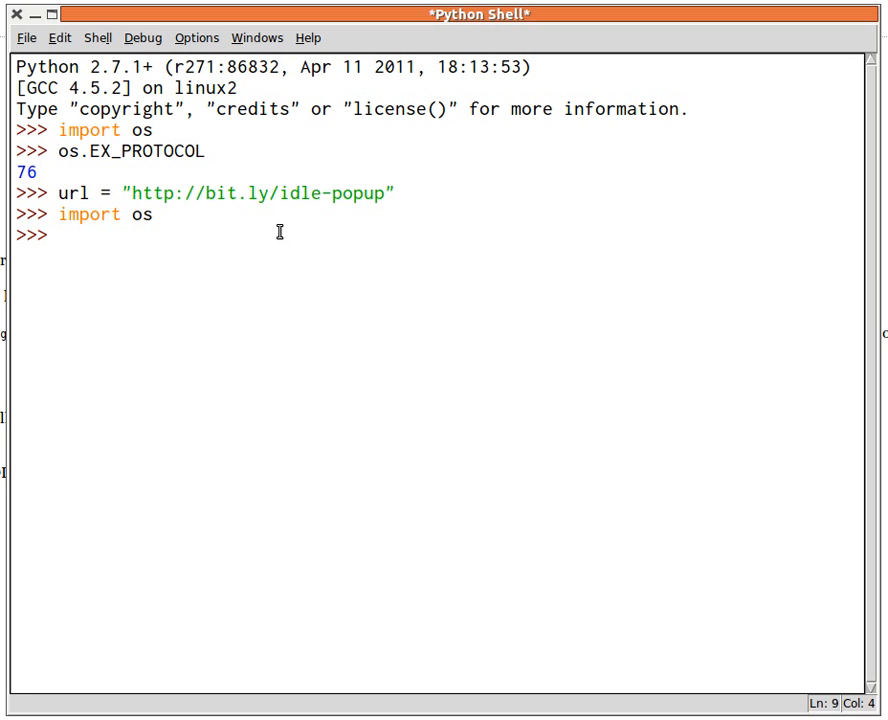
pyautogui.write('EX_PROTOCOL')
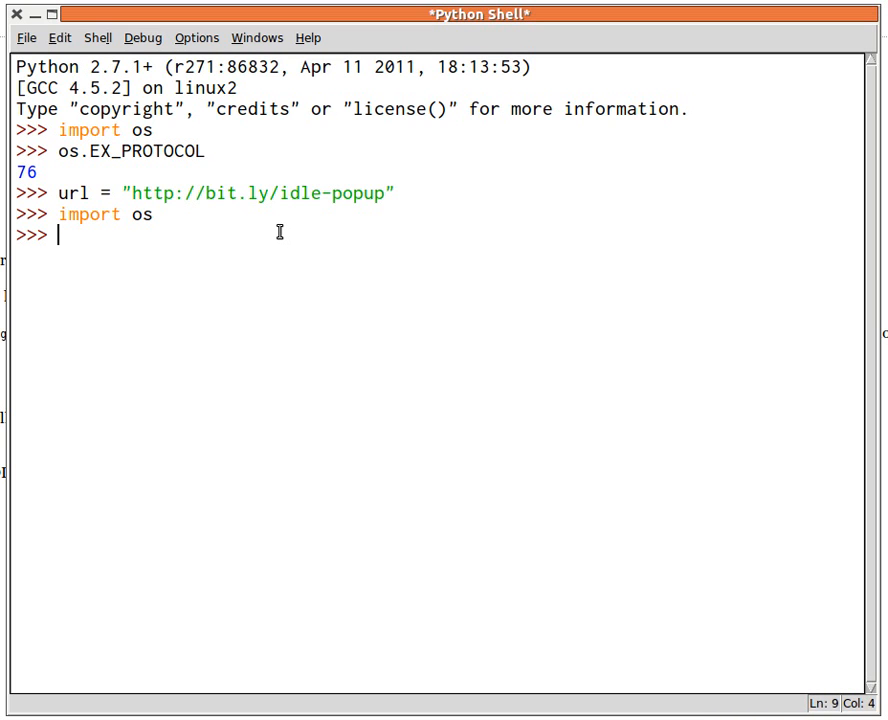
pyautogui.write('EX')
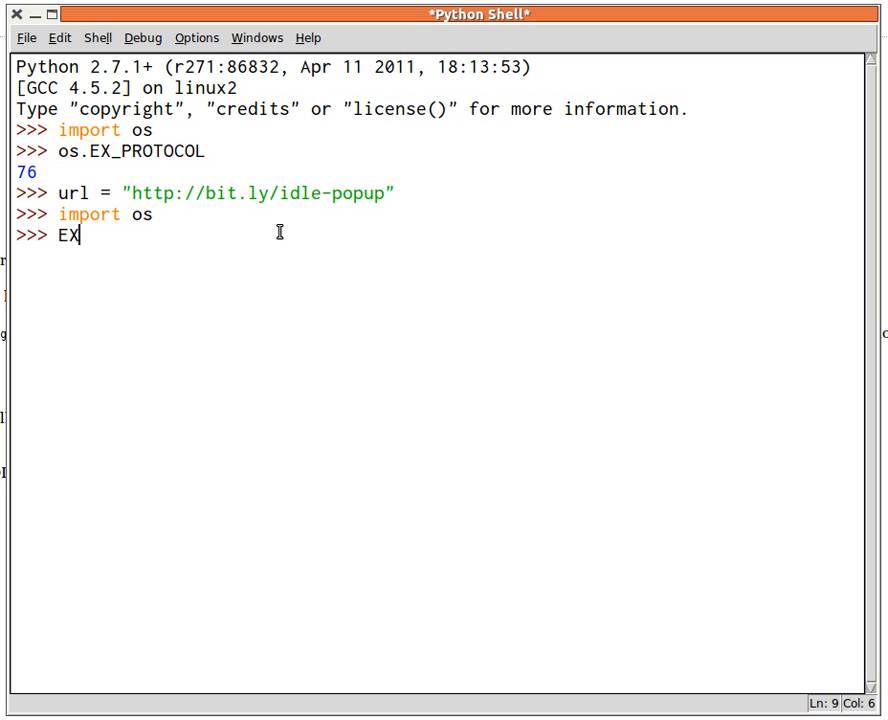
pyautogui.write('_PROTOCOL')
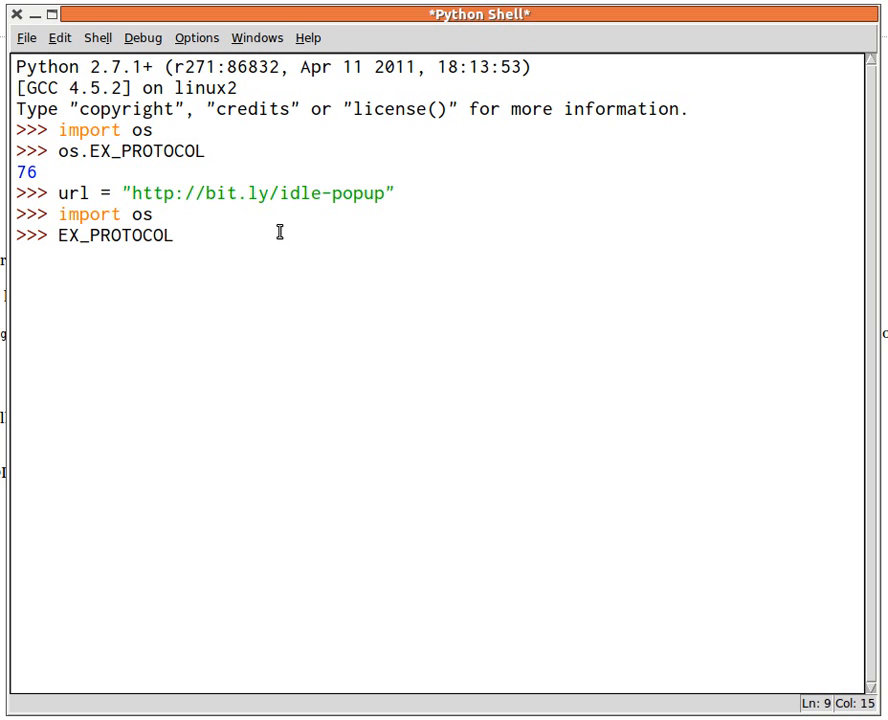